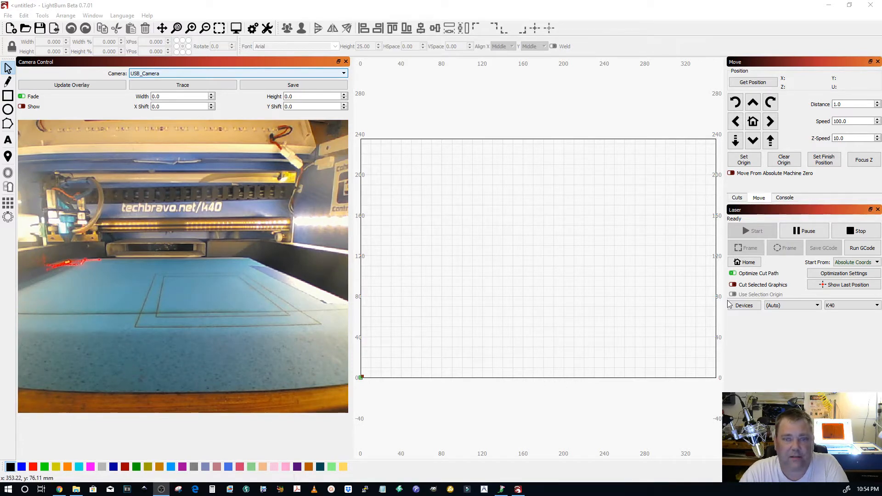
Step: Open the Devices dialog from the Laser panel to view saved lasers
{"action": "left_click", "coordinate": [743, 305]}
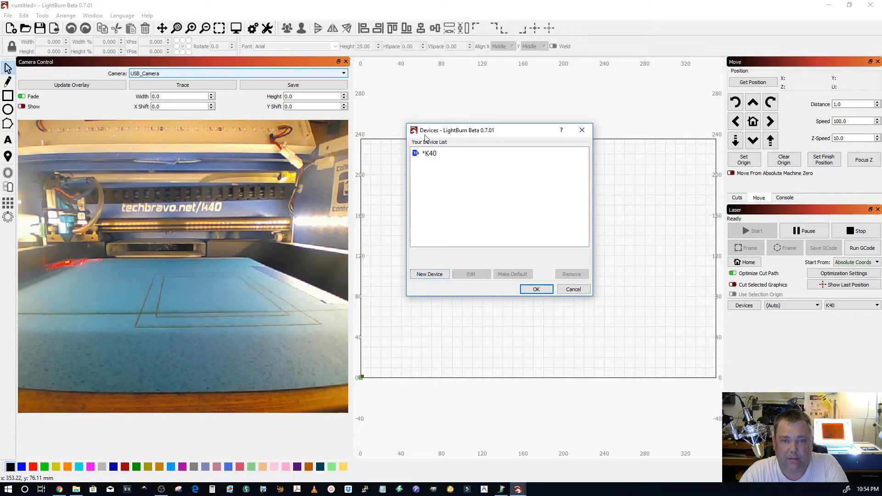
Step: Add a Cohesion3D (Smoothie) Serial/USB device at 300×200 mm with front-left origin
{"action": "left_click", "coordinate": [429, 274]}
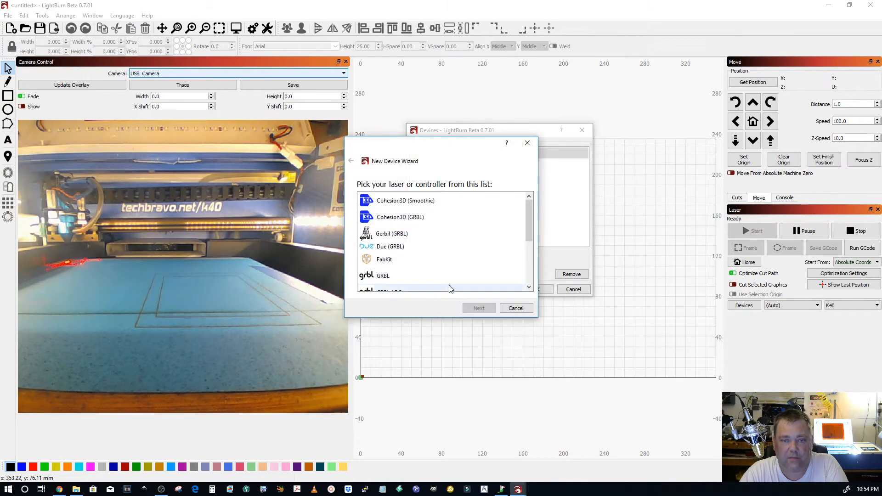
{"action": "left_click", "coordinate": [405, 200]}
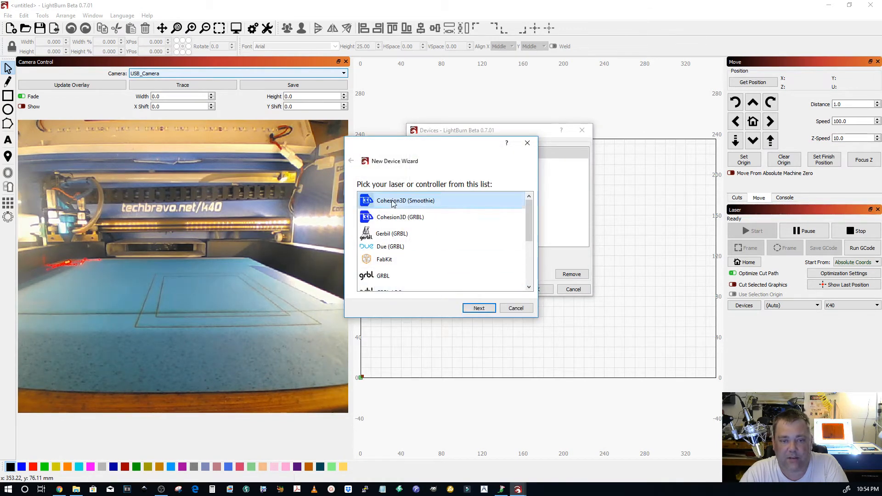
{"action": "left_click", "coordinate": [478, 308]}
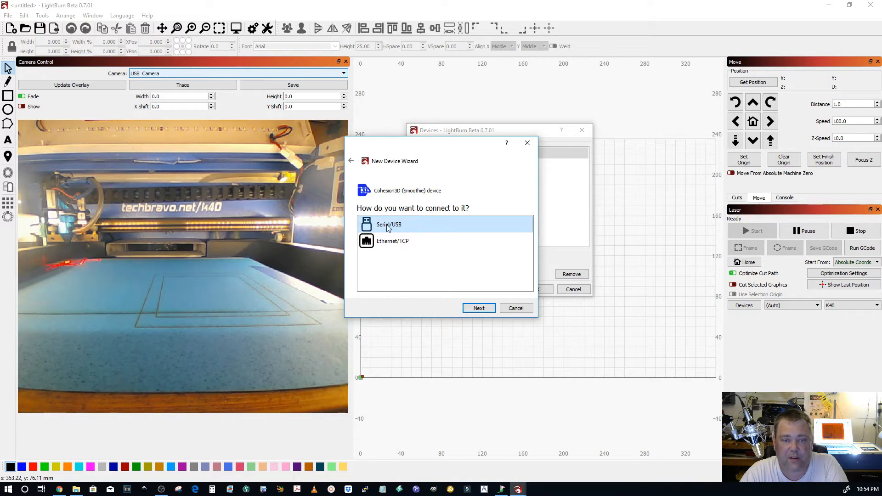
{"action": "left_click", "coordinate": [478, 308]}
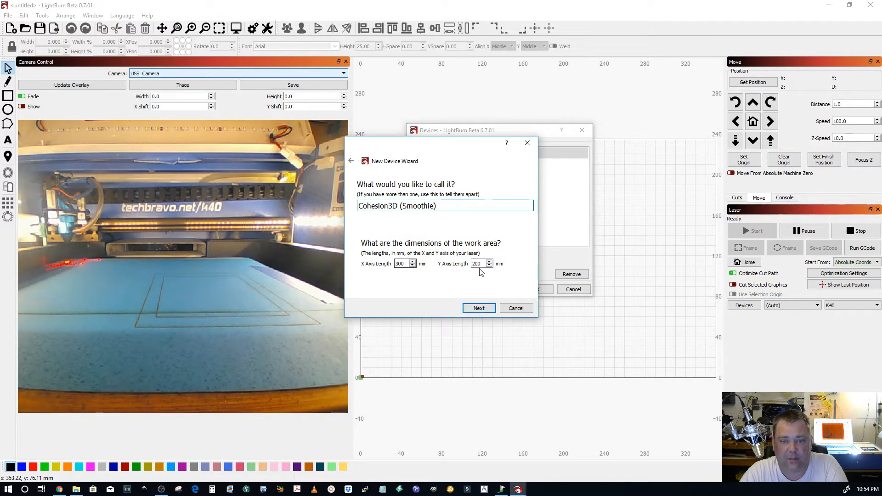
{"action": "left_click", "coordinate": [479, 308]}
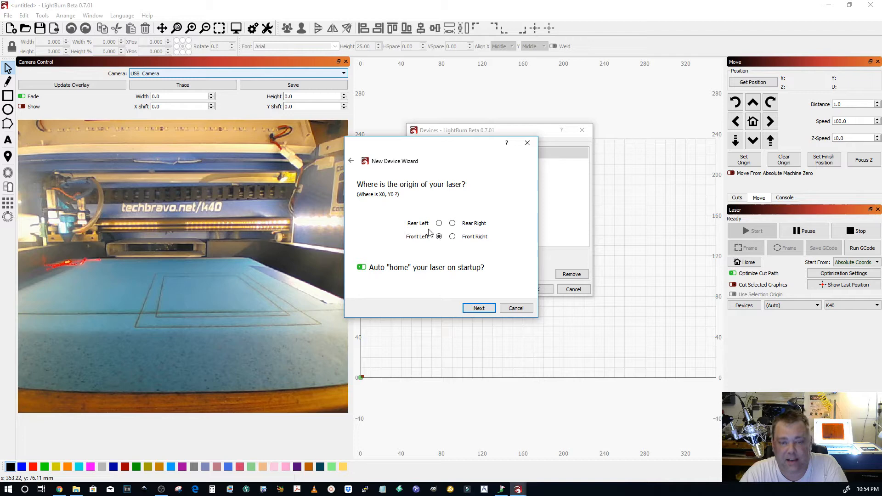
{"action": "left_click", "coordinate": [440, 223]}
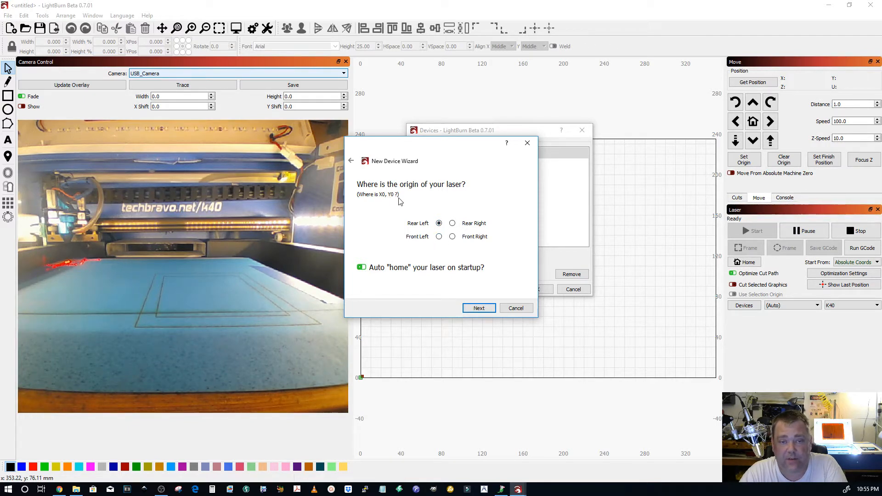
{"action": "left_click", "coordinate": [439, 236]}
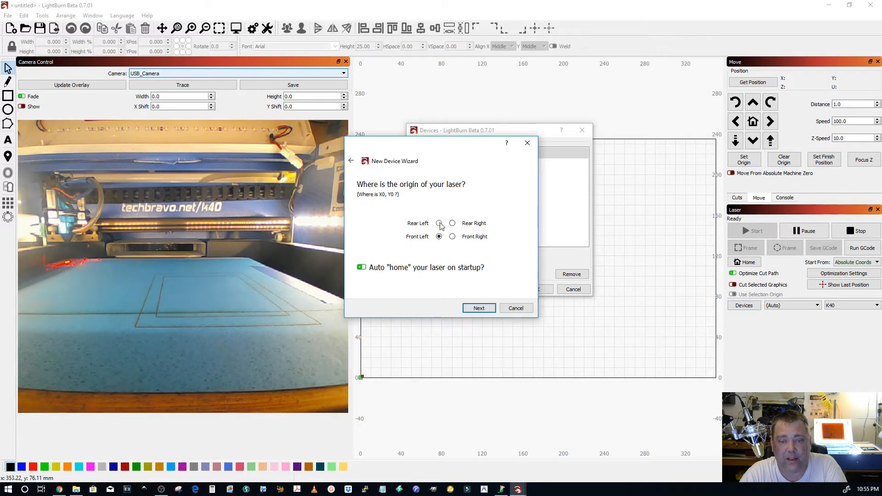
{"action": "left_click", "coordinate": [439, 223]}
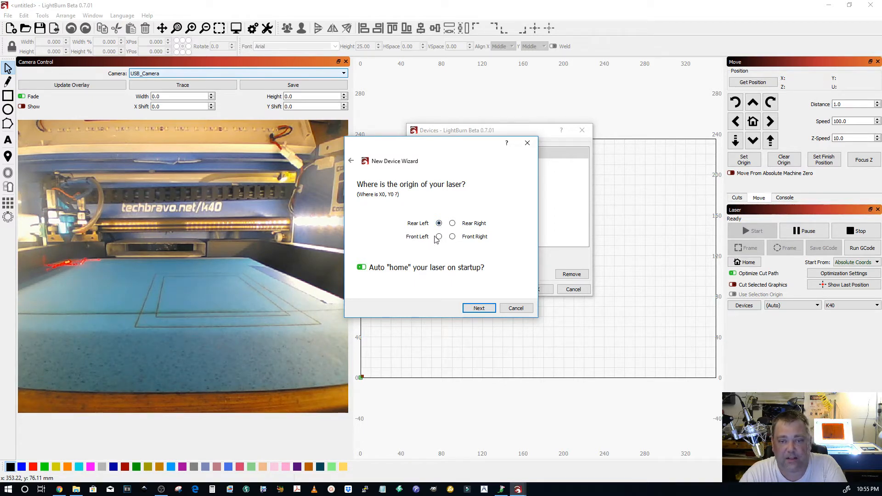
{"action": "left_click", "coordinate": [439, 236]}
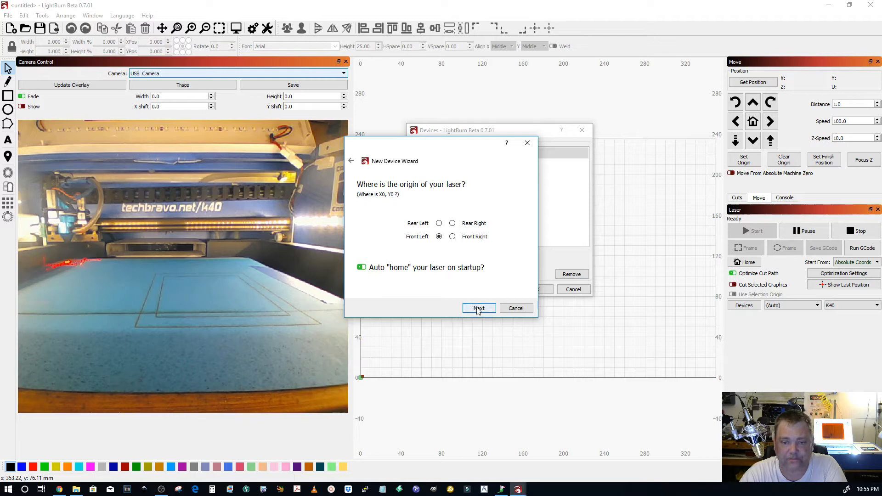
{"action": "left_click", "coordinate": [479, 308]}
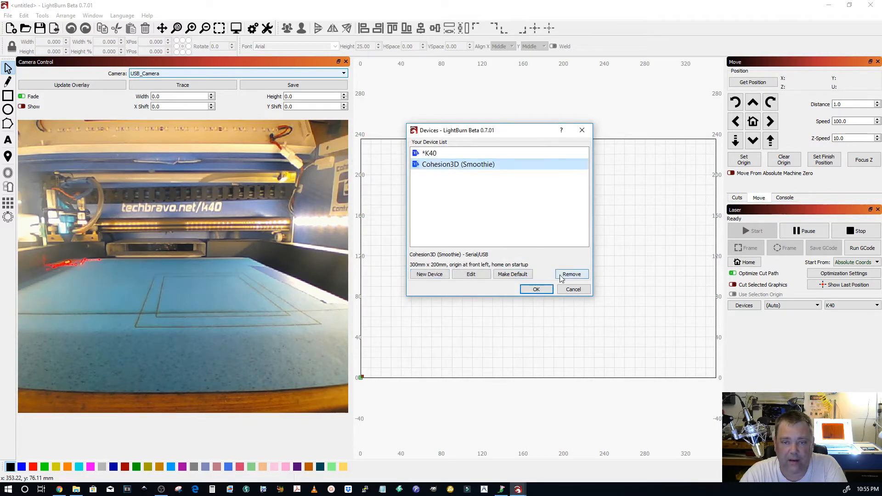
Step: Close the Devices dialog, keeping the new device, and open the Edit menu
{"action": "left_click", "coordinate": [534, 289]}
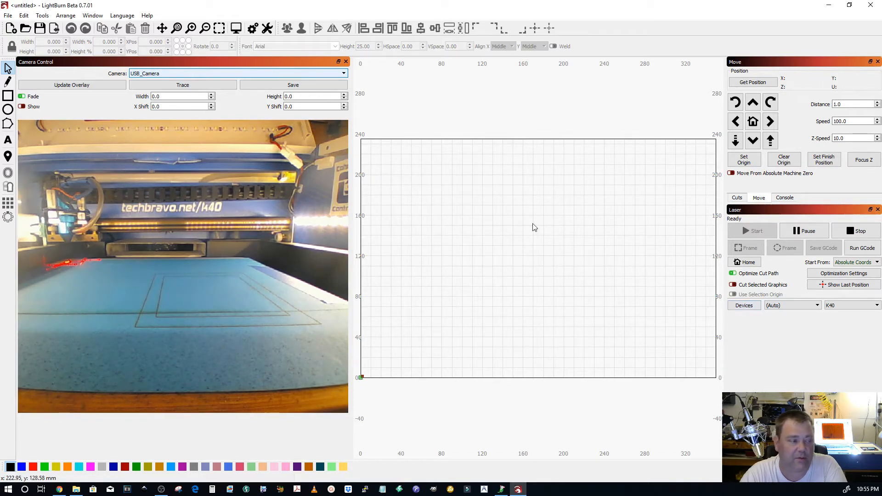
{"action": "left_click", "coordinate": [24, 15]}
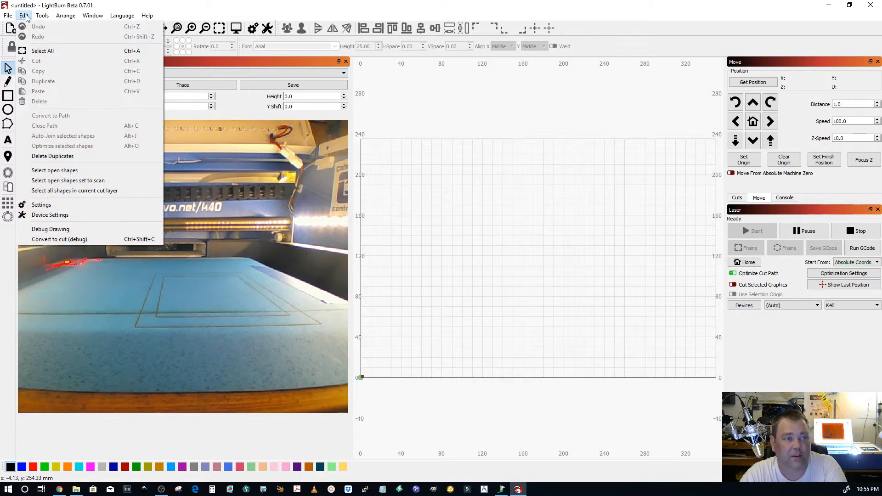
Step: In the K40 Device Settings, choose the front-left origin and confirm with OK
{"action": "left_click", "coordinate": [50, 215]}
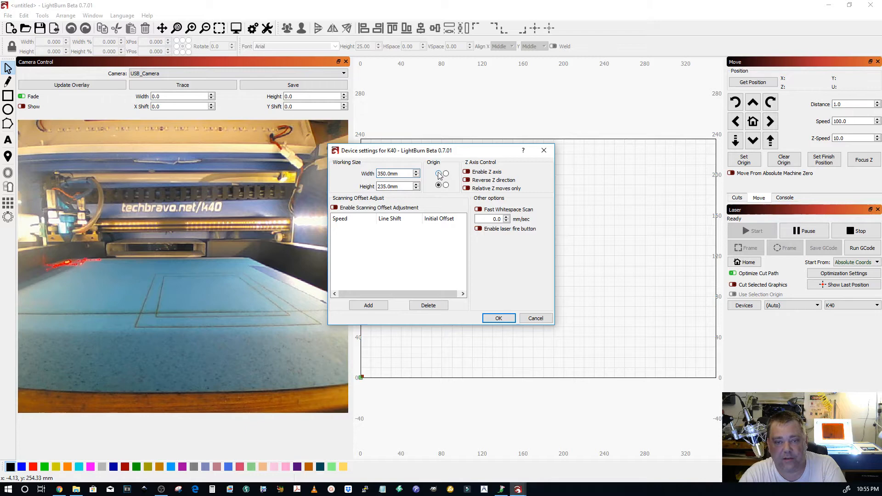
{"action": "left_click", "coordinate": [438, 186]}
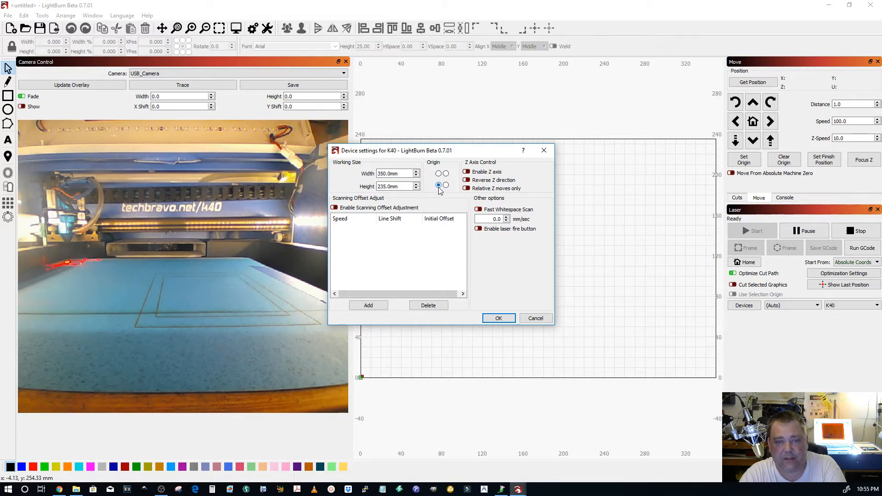
{"action": "left_click", "coordinate": [497, 318]}
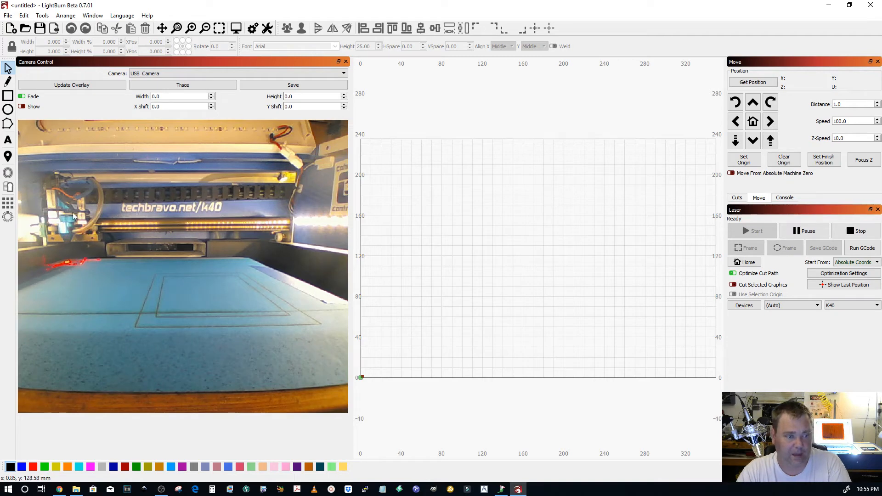
Step: Send the homing command so the laser head returns to its home position
{"action": "left_click", "coordinate": [745, 262]}
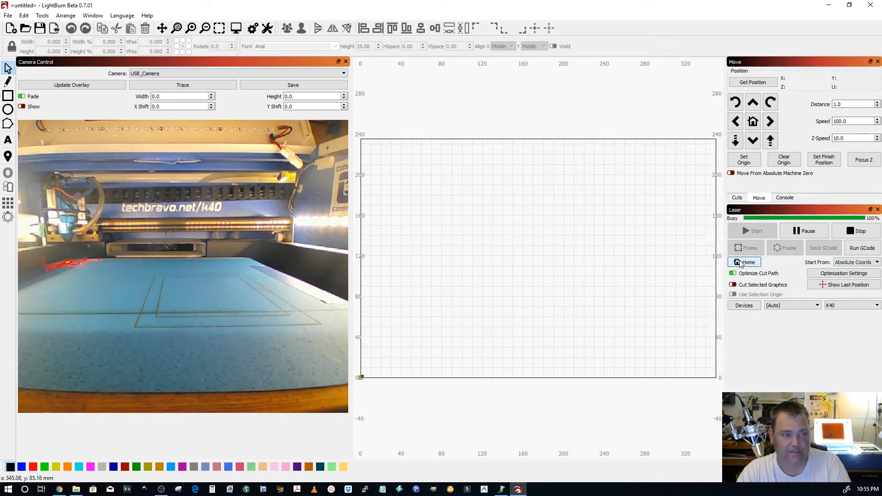
{"action": "left_click", "coordinate": [744, 262]}
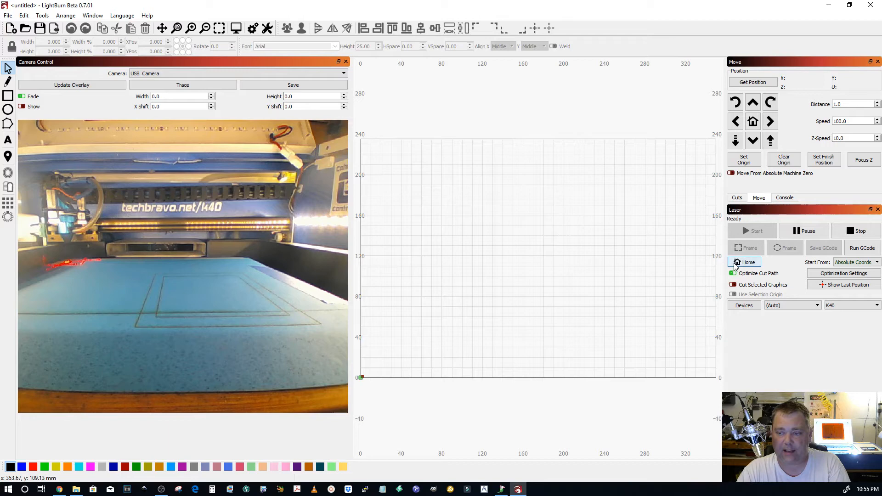
{"action": "mouse_move", "coordinate": [823, 160]}
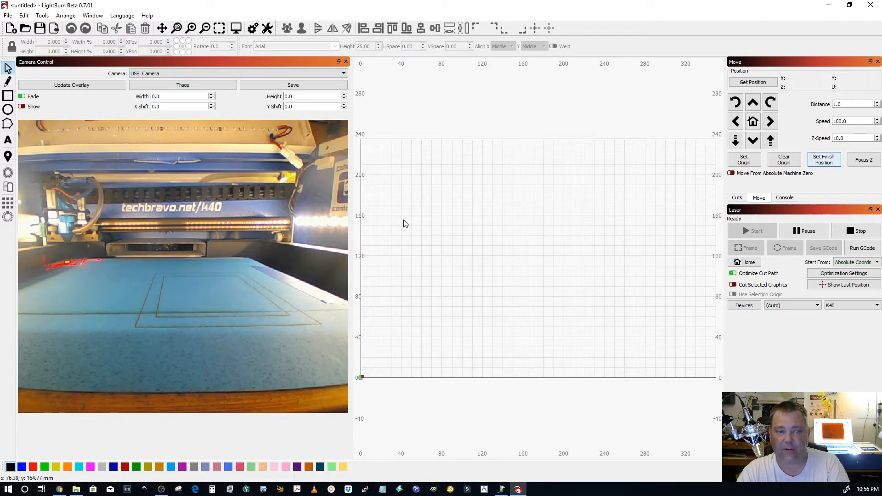
{"action": "mouse_move", "coordinate": [29, 324]}
{"action": "type", "text": "10"}
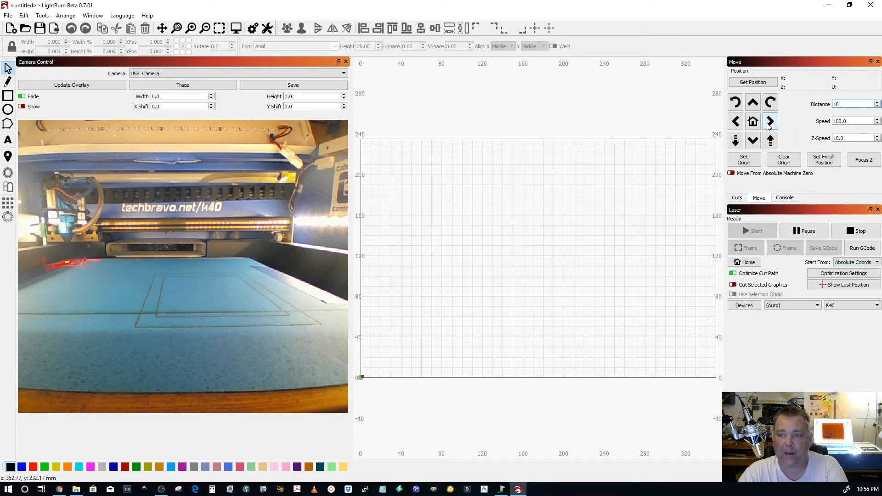
{"action": "mouse_move", "coordinate": [770, 121]}
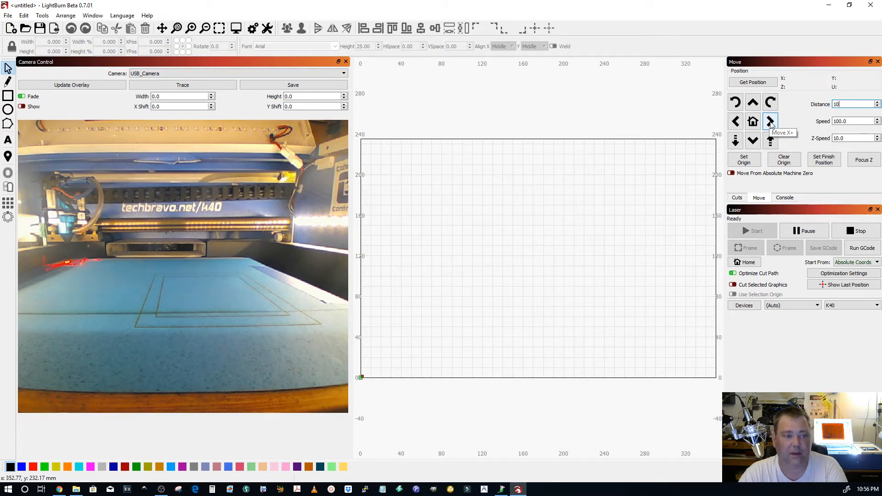
Step: Jog the laser head 10 mm along X from home
{"action": "left_click", "coordinate": [770, 121]}
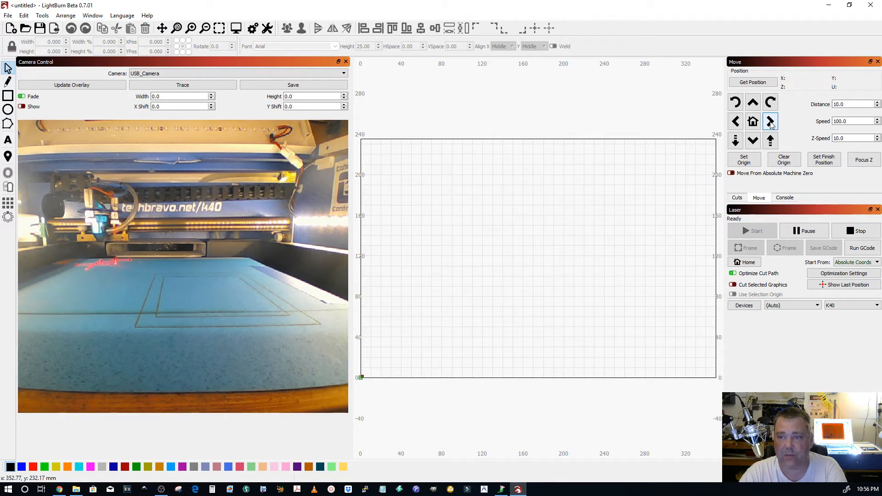
Step: Jog the laser head along X, then back and forth along Y several times
{"action": "left_click", "coordinate": [735, 121]}
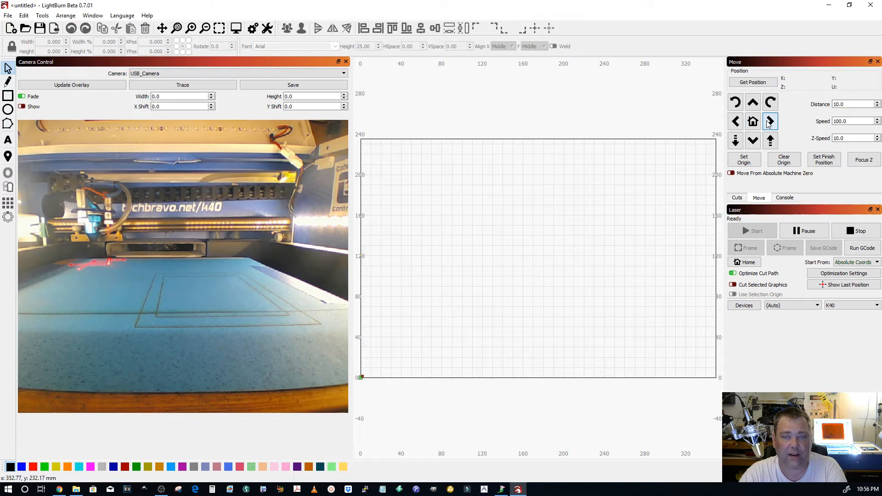
{"action": "left_click", "coordinate": [753, 141]}
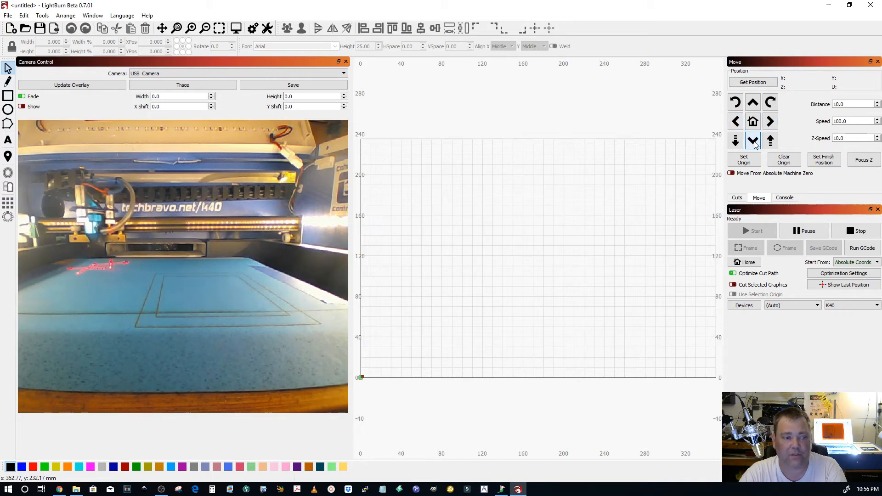
{"action": "left_click", "coordinate": [753, 102]}
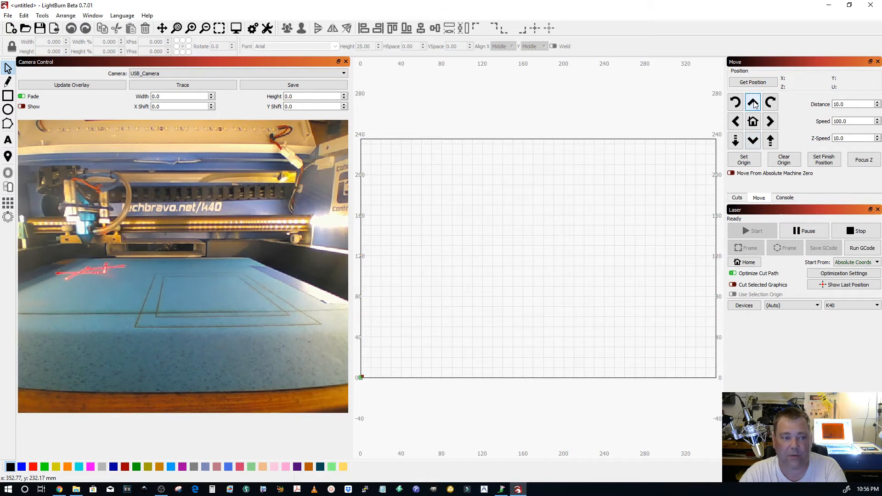
{"action": "left_click", "coordinate": [752, 140]}
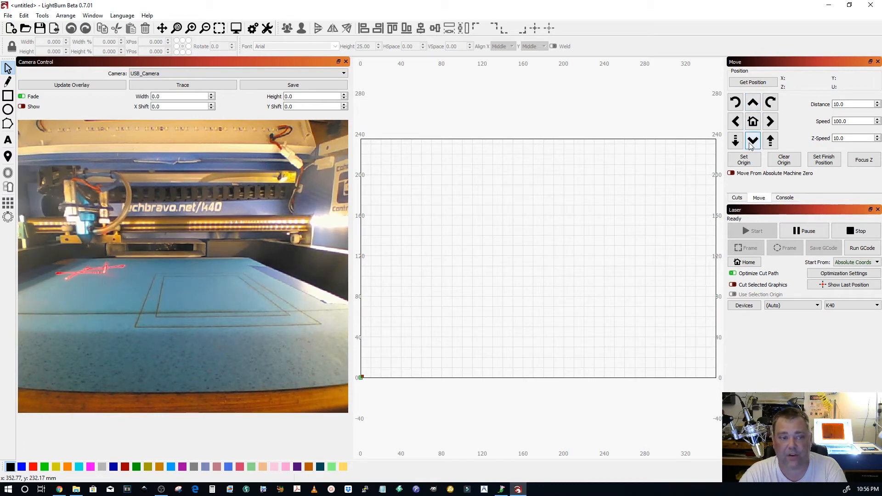
{"action": "left_click", "coordinate": [753, 102]}
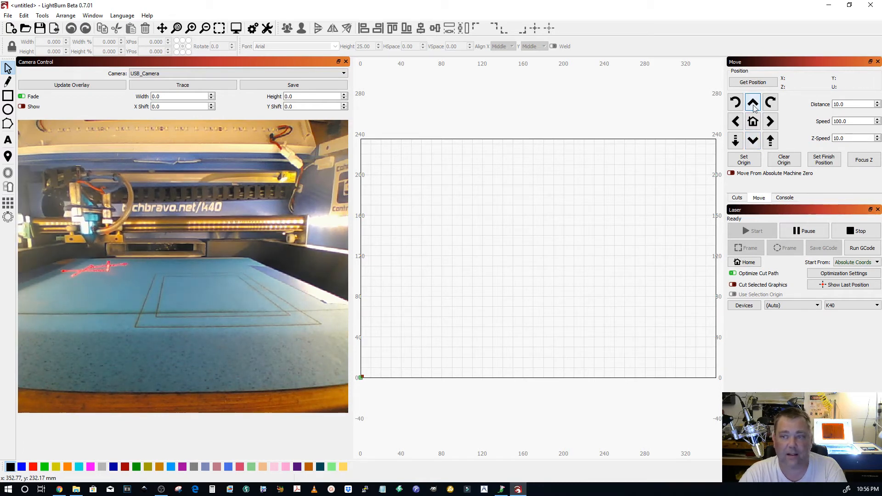
{"action": "left_click", "coordinate": [752, 140]}
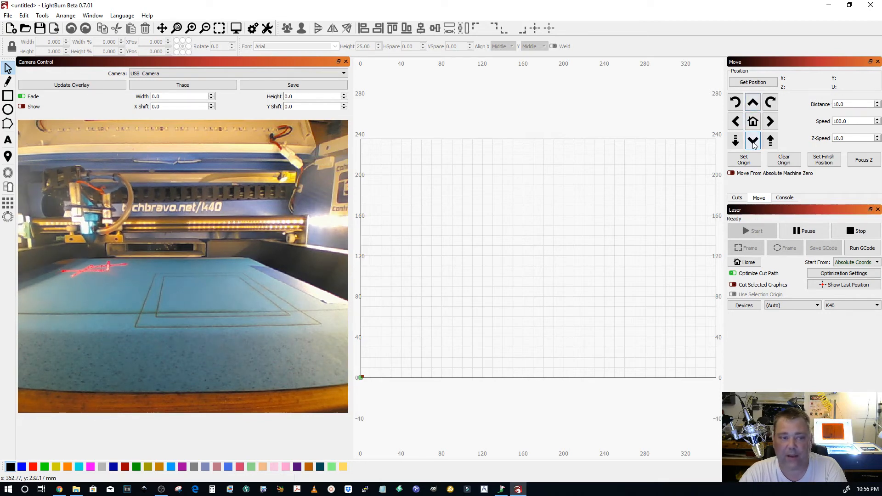
{"action": "mouse_move", "coordinate": [752, 140]}
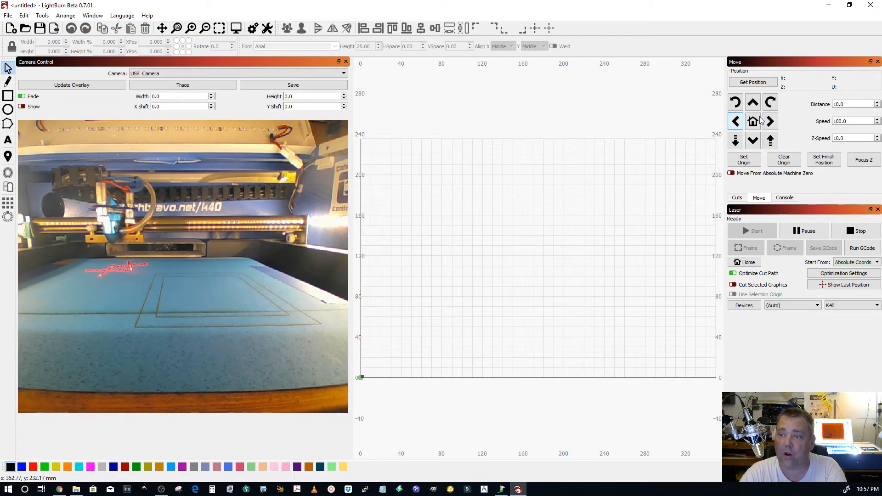
{"action": "mouse_move", "coordinate": [770, 121]}
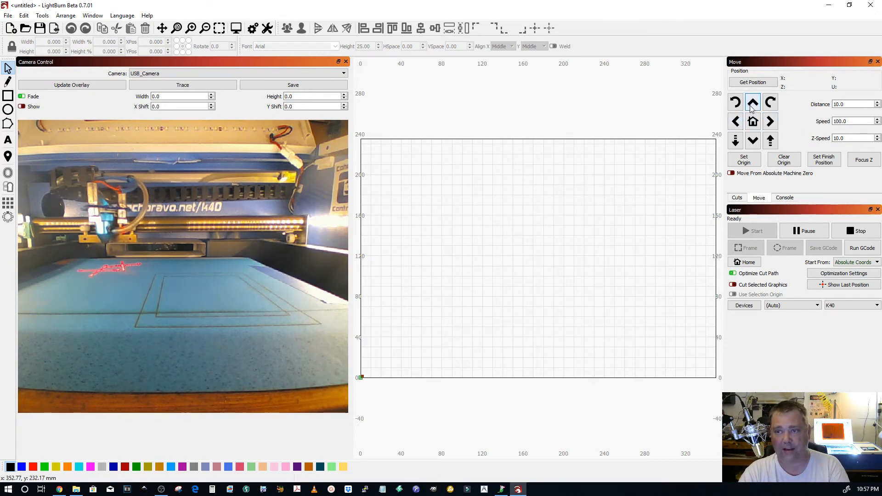
{"action": "left_click", "coordinate": [735, 122]}
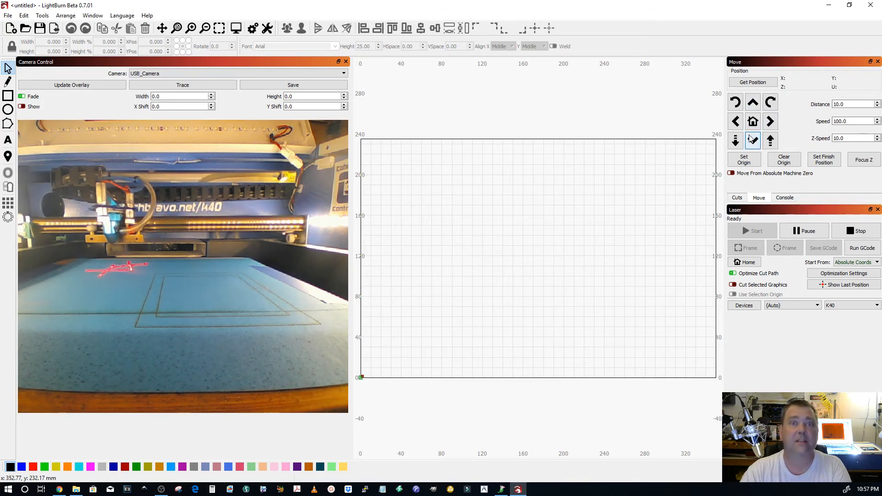
{"action": "mouse_move", "coordinate": [753, 140]}
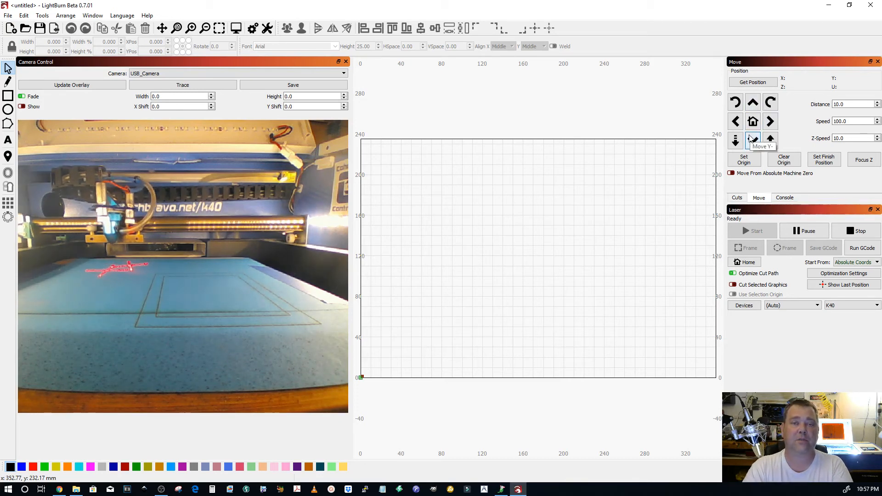